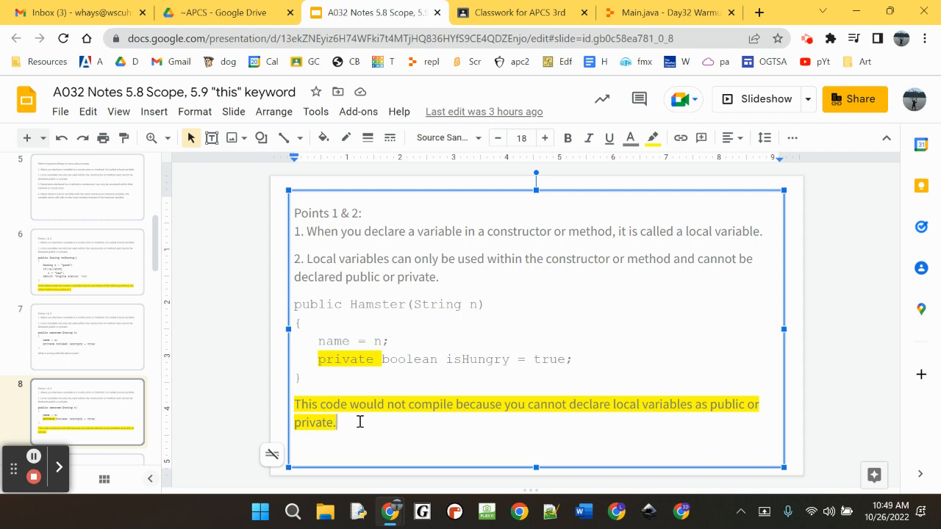
- Append "Also, isHungry just got created, and never got used, and what was the point of that anyway?" to the note
{"action": "type", "text": "Also"}
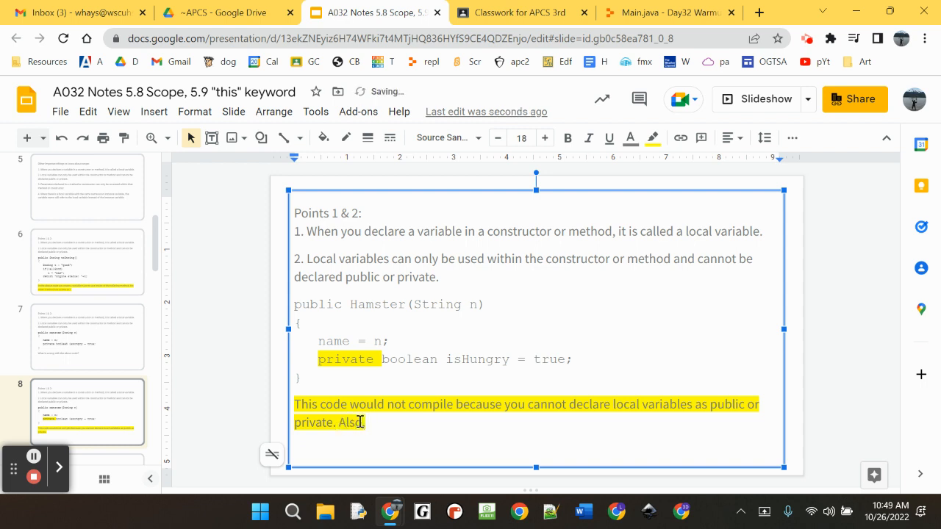
{"action": "type", "text": "isHungry"}
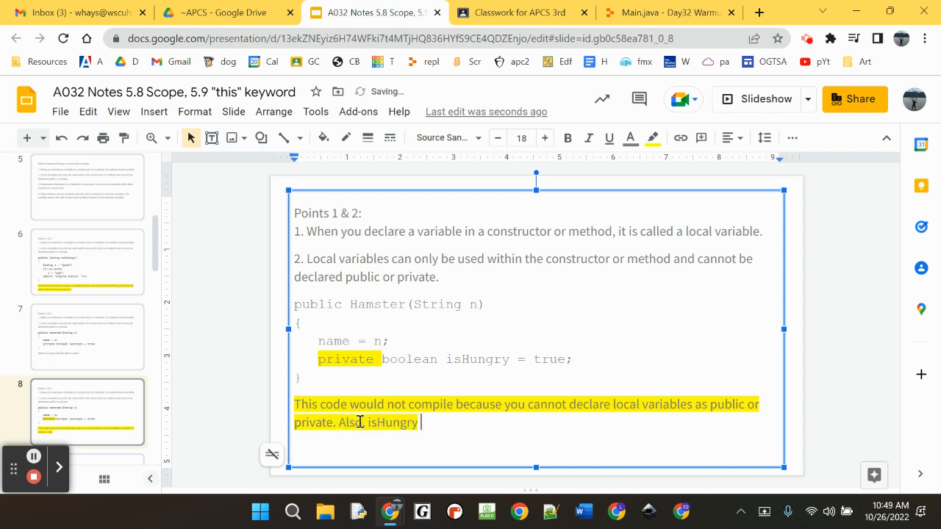
{"action": "type", "text": "just go"}
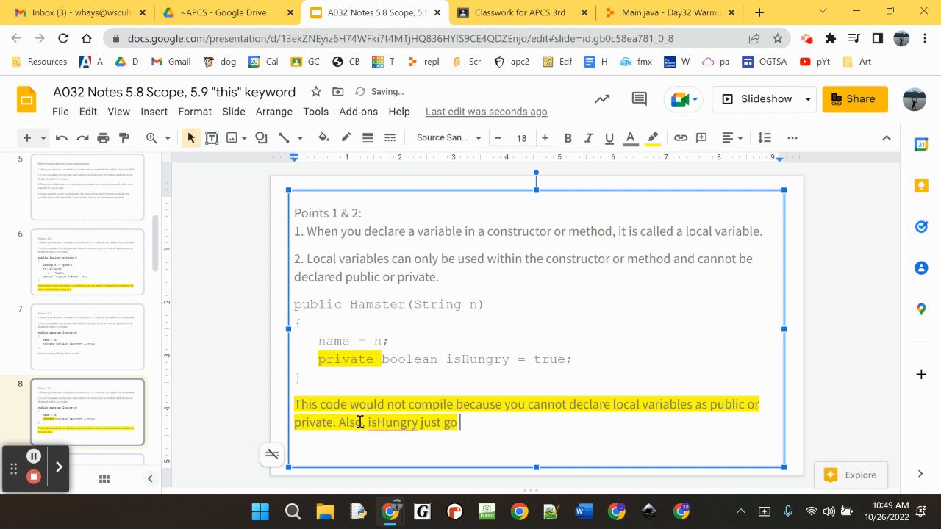
{"action": "type", "text": "t created, and"}
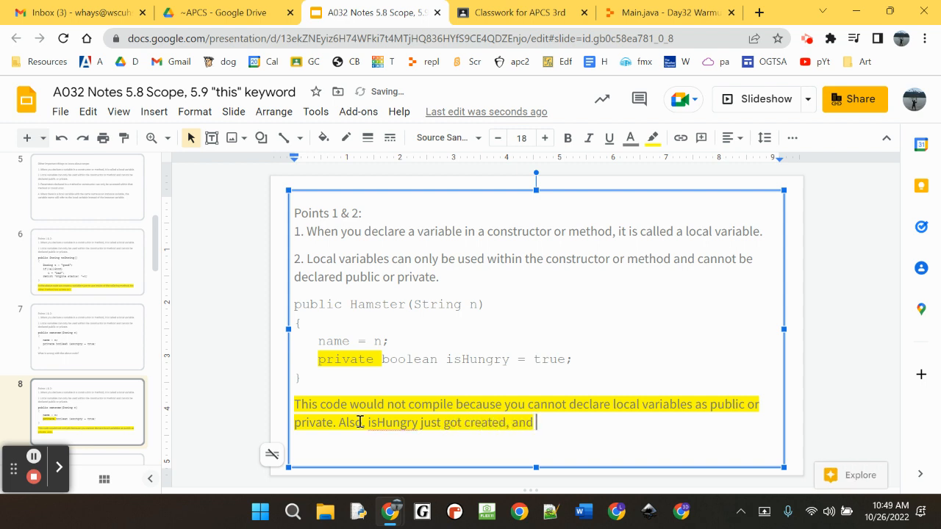
{"action": "type", "text": "never got used, a"}
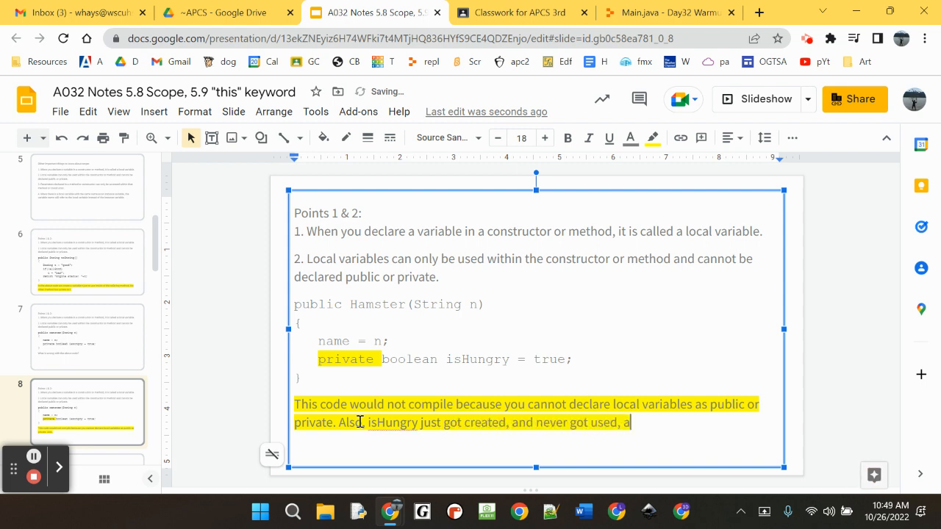
{"action": "type", "text": "nd what was the por"}
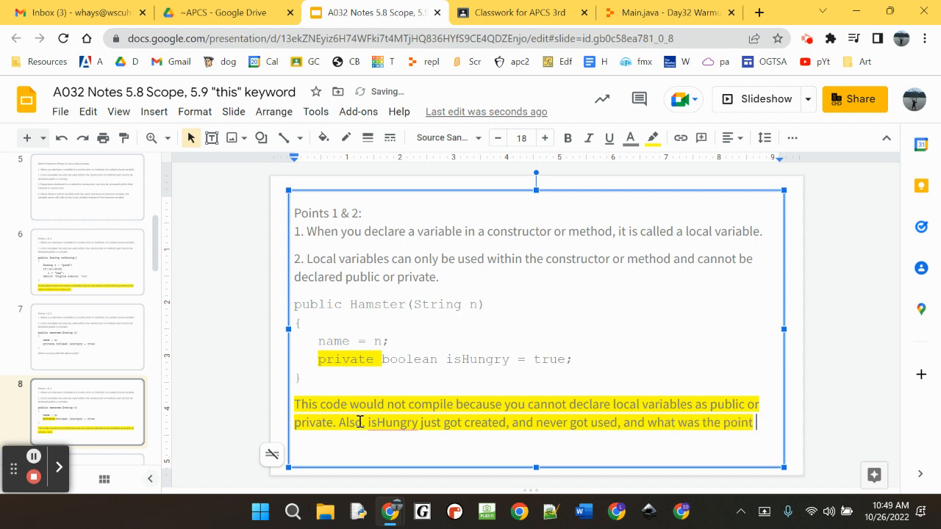
{"action": "type", "text": "of that an"}
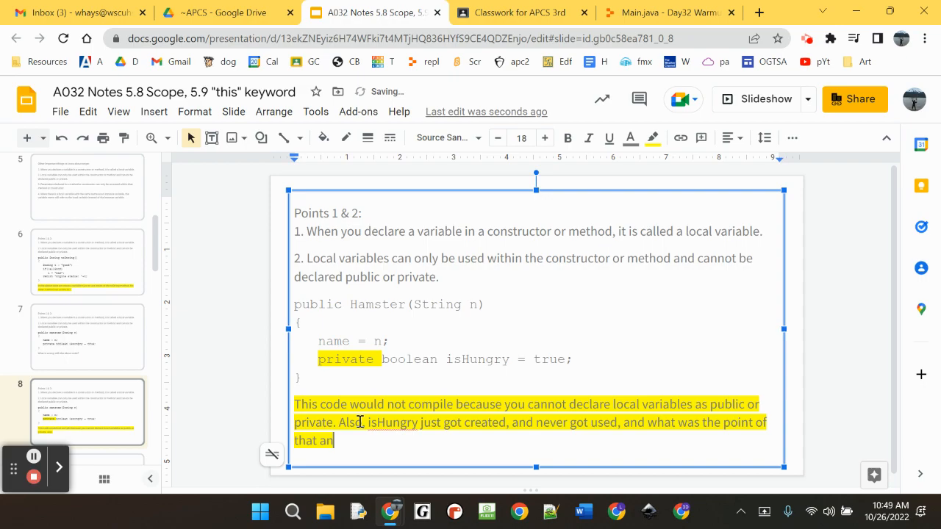
{"action": "type", "text": "yway?"}
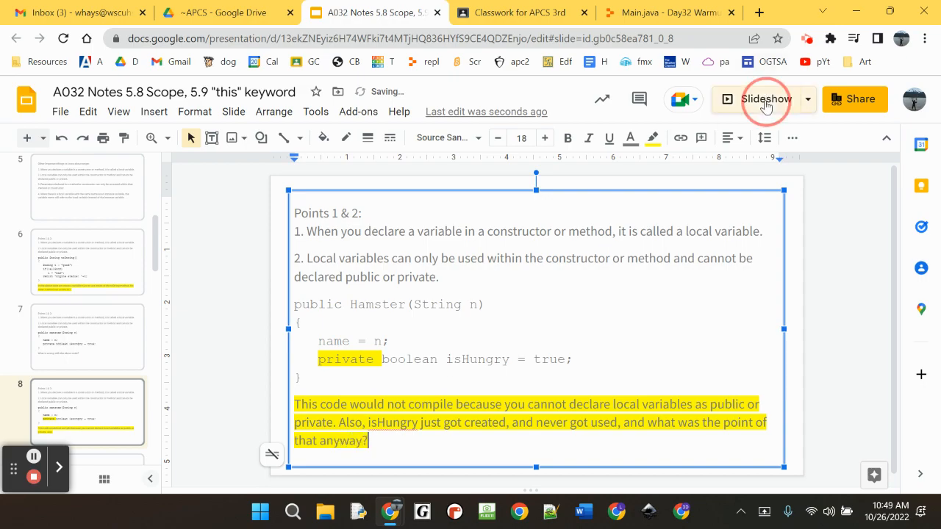
- Start the slideshow from the Hamster local-variable slide
{"action": "left_click", "coordinate": [766, 98]}
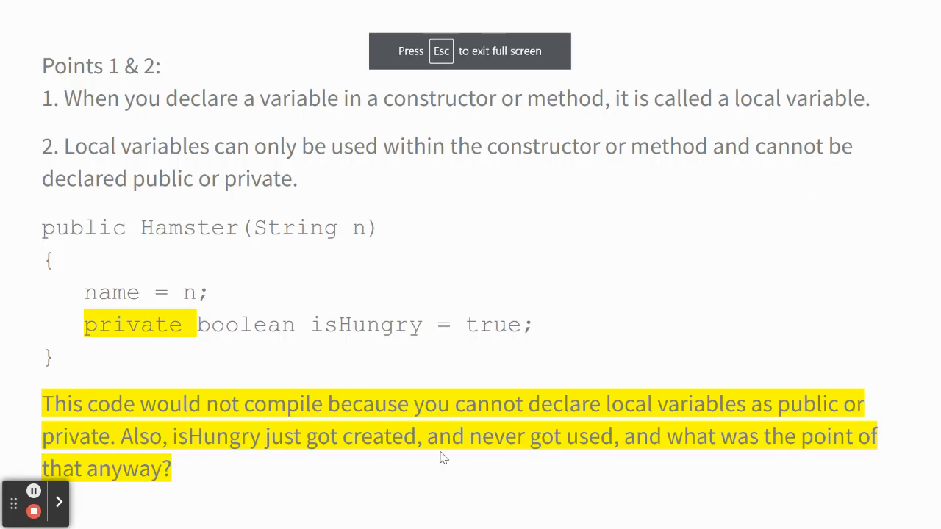
{"action": "mouse_move", "coordinate": [527, 335]}
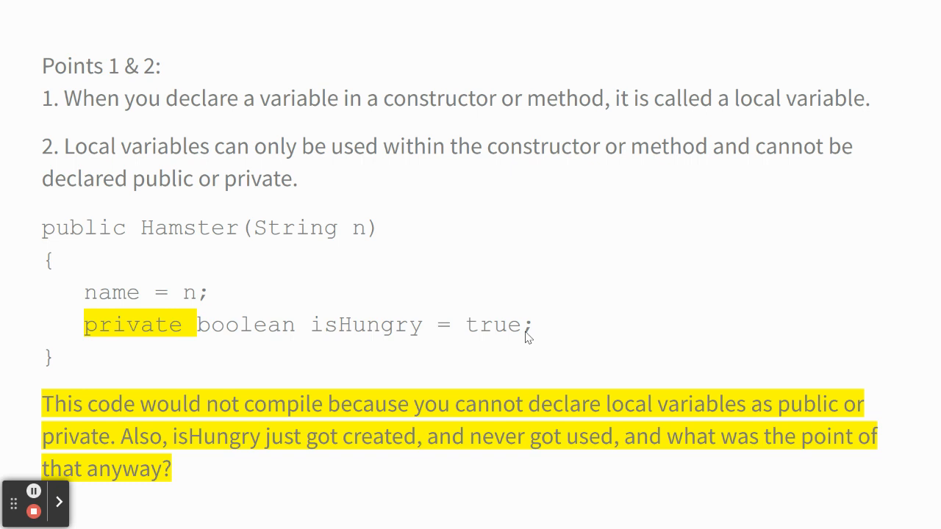
{"action": "mouse_move", "coordinate": [485, 221]}
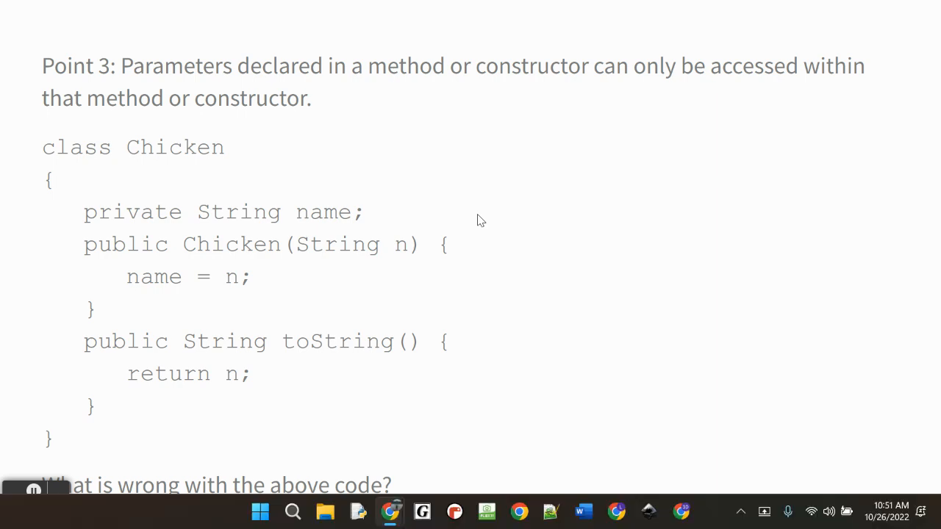
- Make Point 3 read "method or constructor header" and resume presenting
{"action": "key", "text": "Escape"}
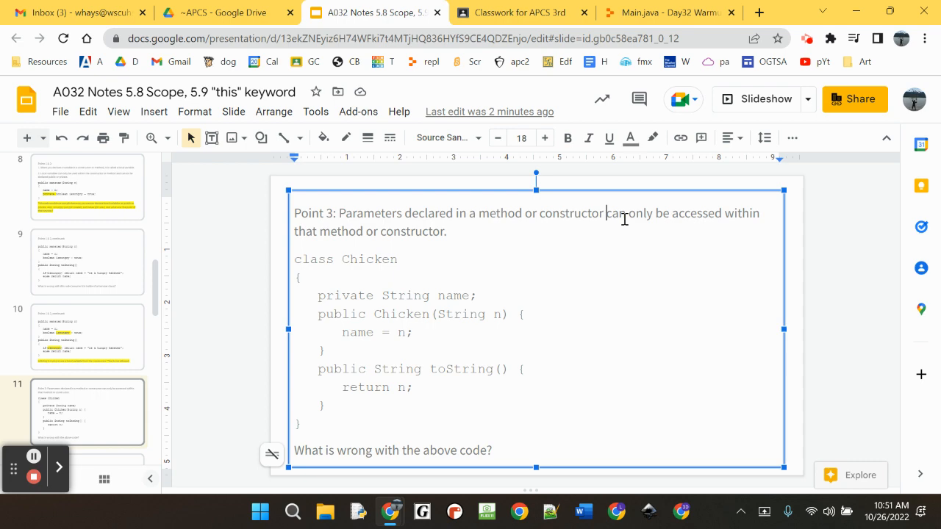
{"action": "type", "text": "header"}
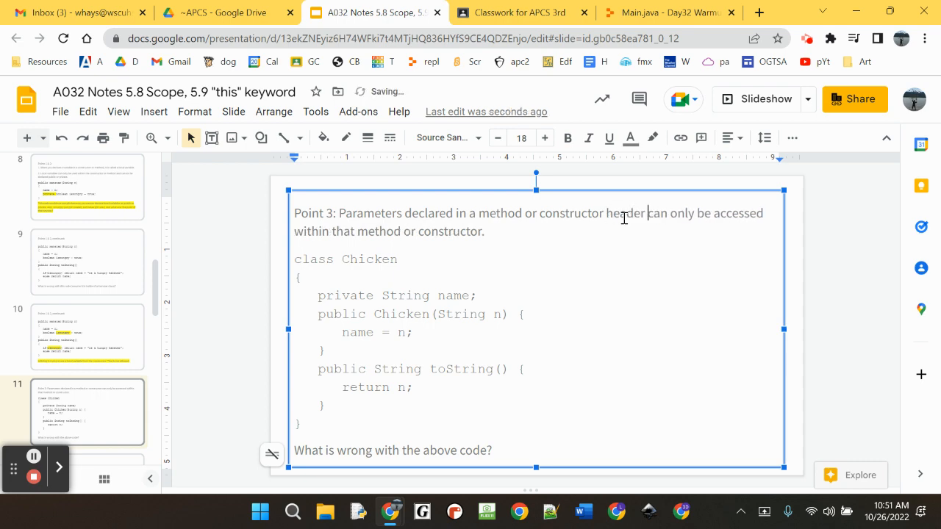
{"action": "left_click", "coordinate": [758, 98]}
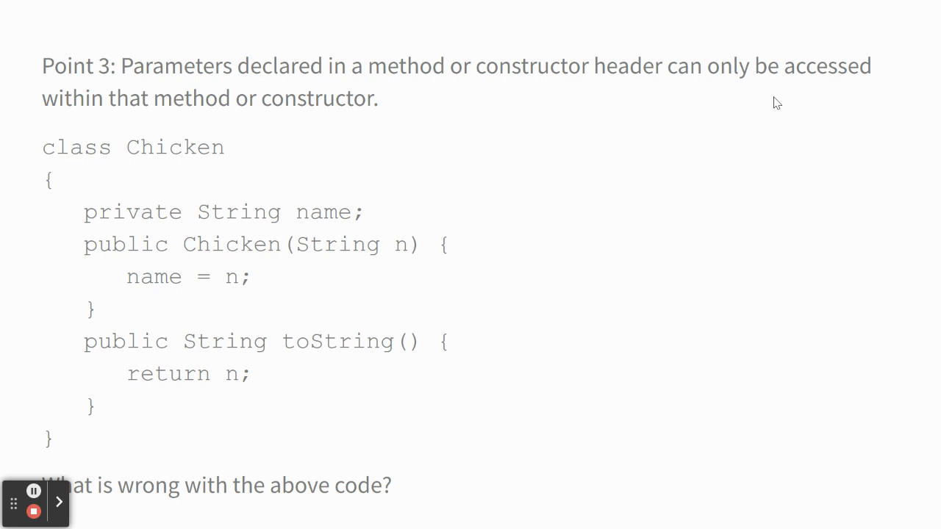
{"action": "mouse_move", "coordinate": [373, 255]}
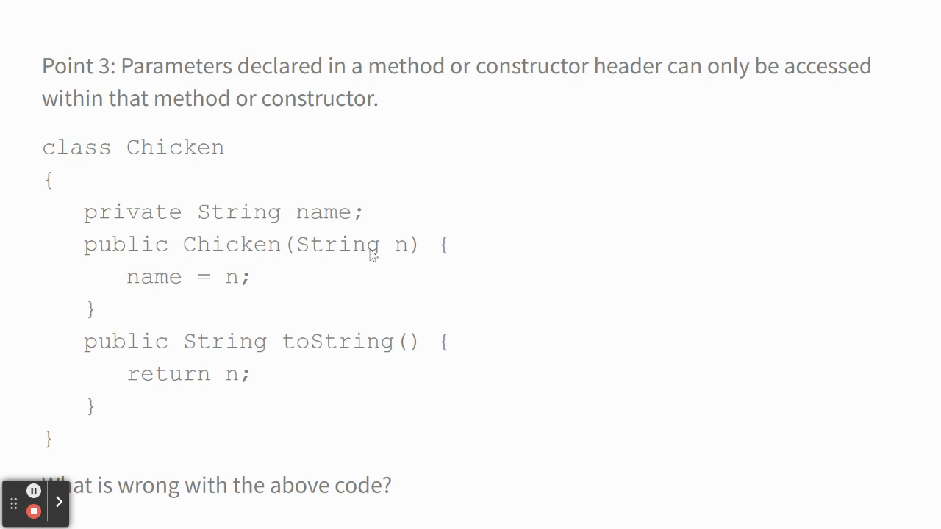
{"action": "mouse_move", "coordinate": [261, 282]}
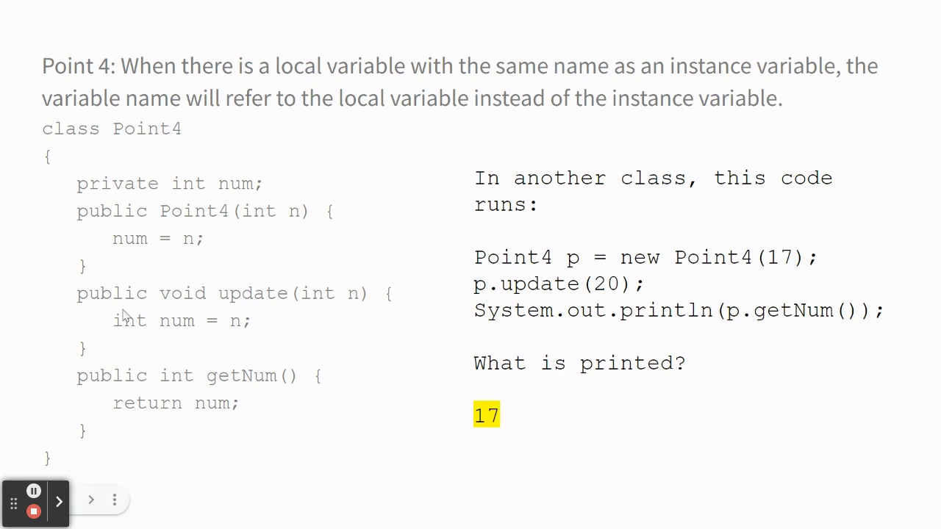
{"action": "mouse_move", "coordinate": [145, 341]}
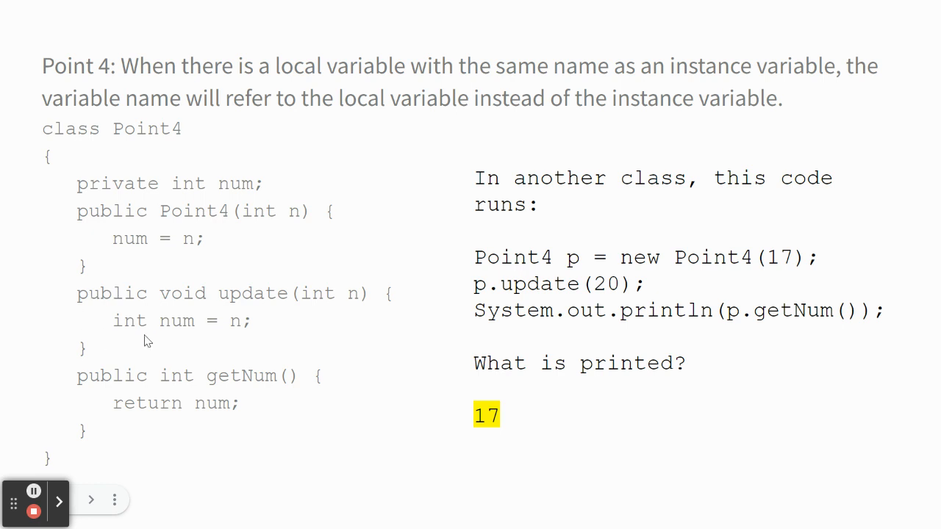
{"action": "mouse_move", "coordinate": [204, 339]}
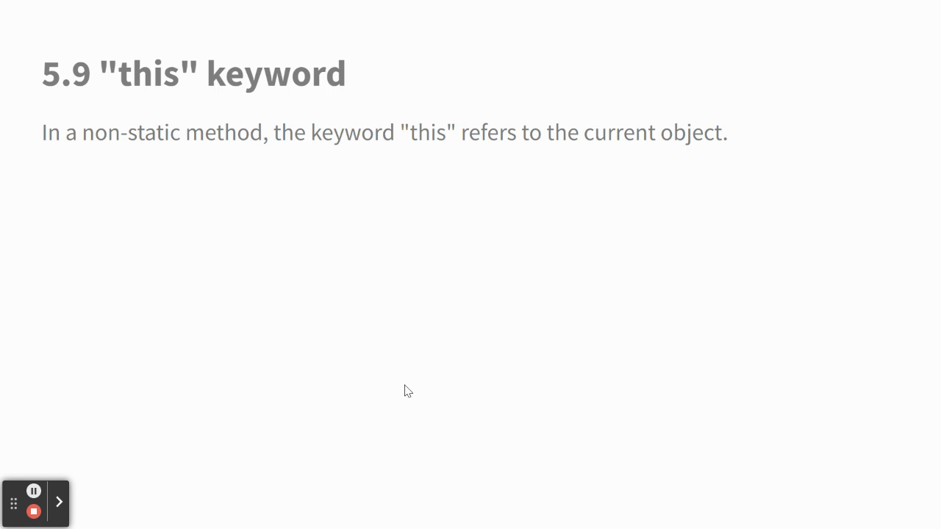
- Advance the presentation to the 5.9 "this" keyword slide
{"action": "scroll", "scroll_direction": "down", "scroll_amount": 3}
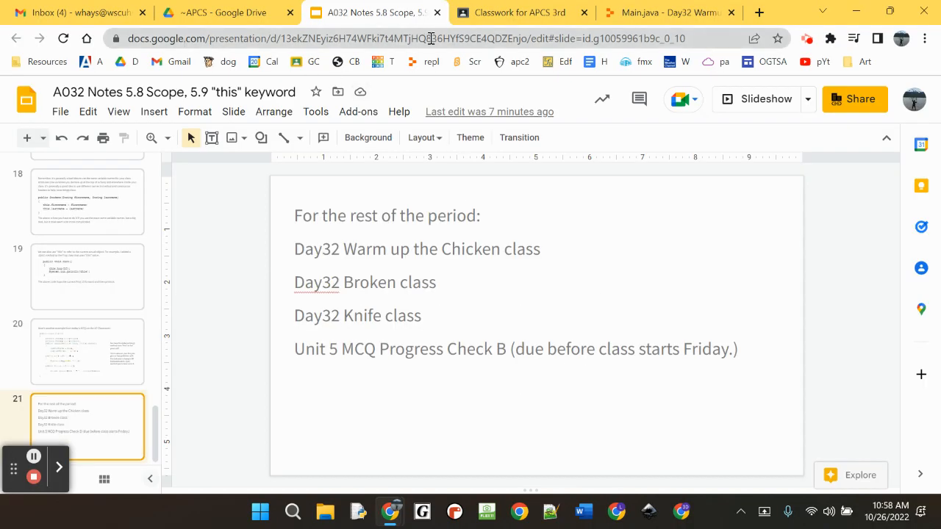
- Show the first slide, the Wednesday 10/26/22 class agenda, in the editor
{"action": "scroll", "scroll_direction": "up", "scroll_amount": 3}
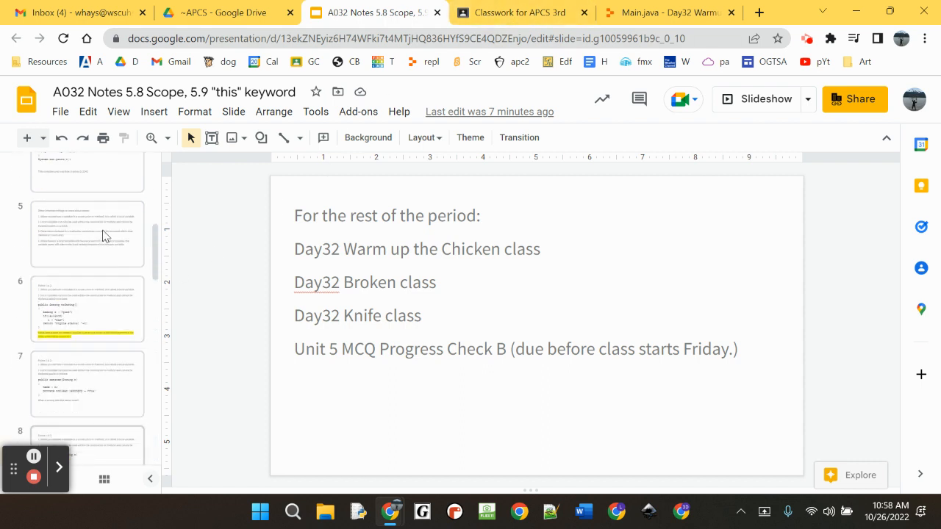
{"action": "left_click", "coordinate": [89, 190]}
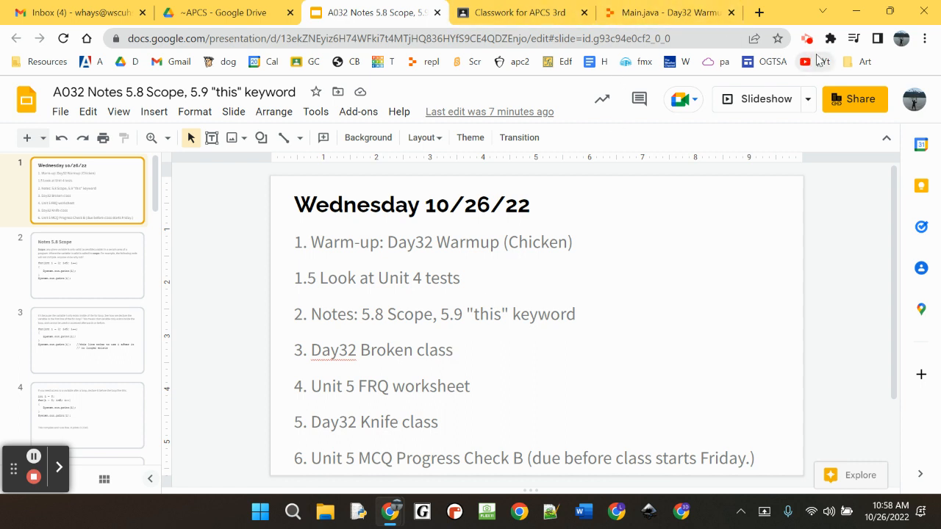
{"action": "left_click", "coordinate": [806, 38]}
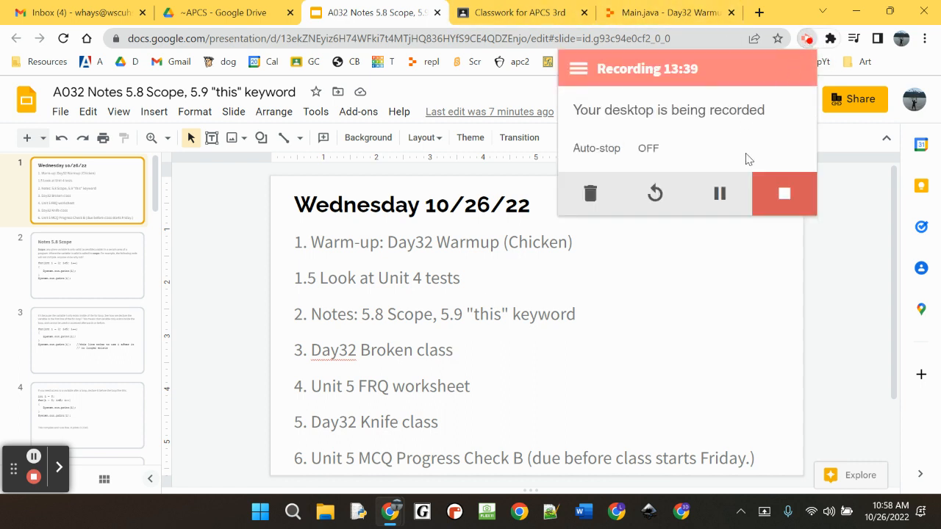